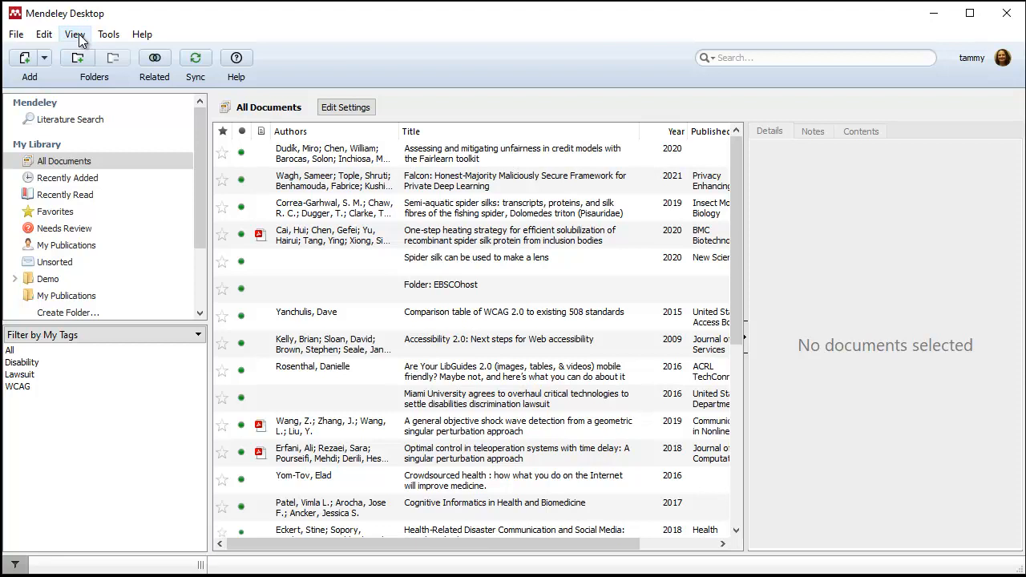
- Show the View menu's Citation Style list for the library
click(73, 34)
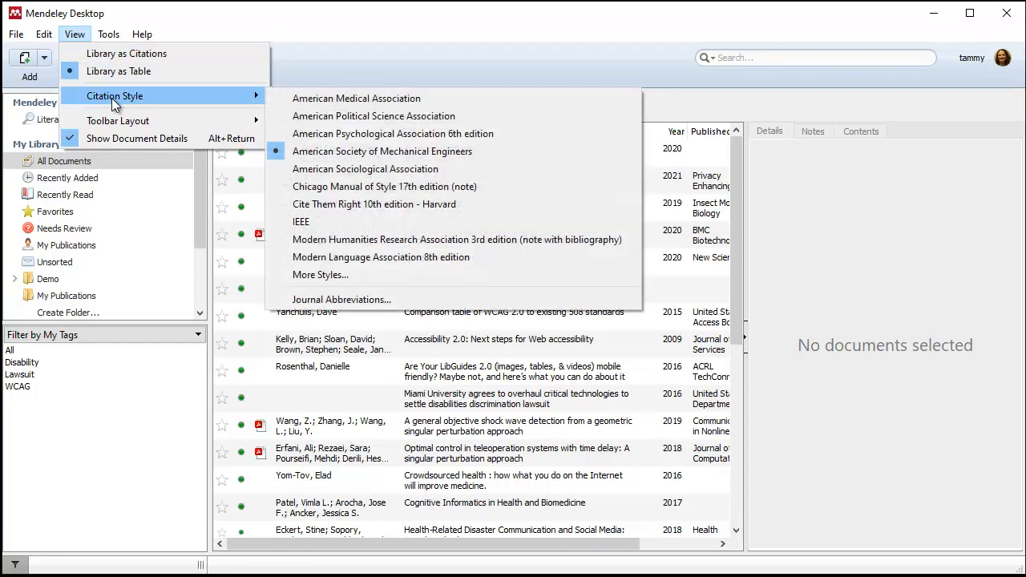
mouse_move(366, 169)
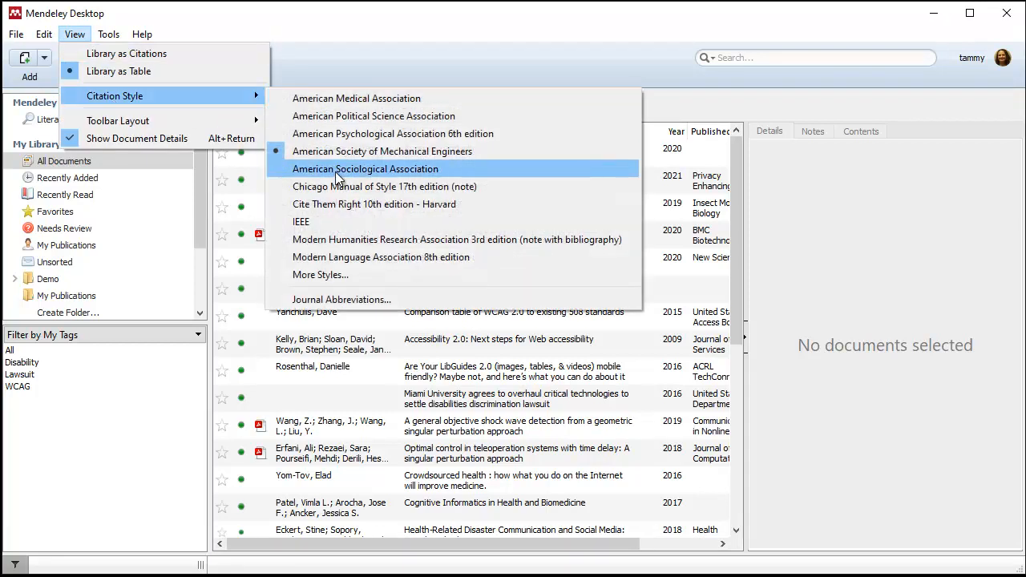
- From More Styles, edit the American Society of Mechanical Engineers style in the Installed list
click(321, 274)
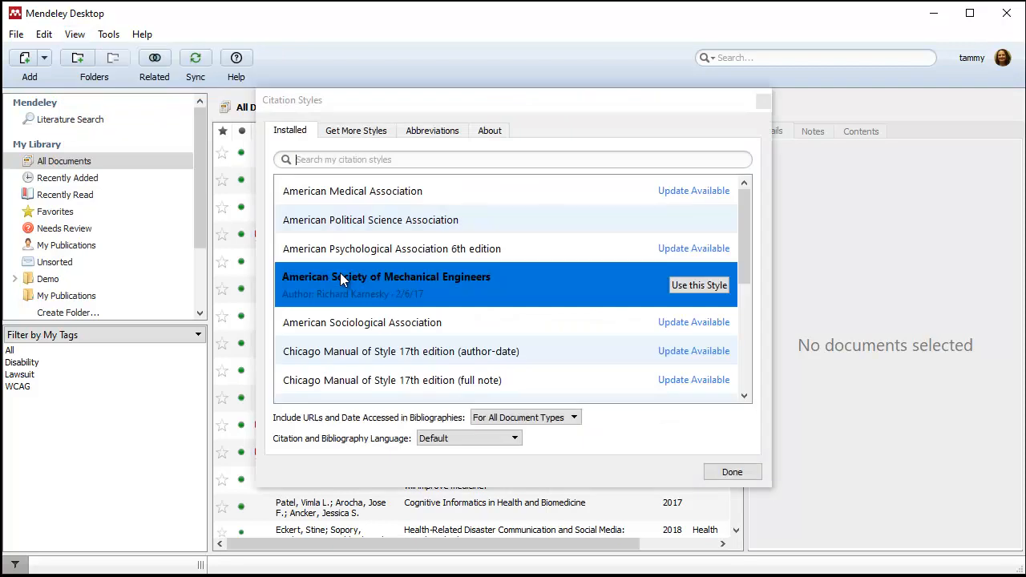
mouse_move(549, 293)
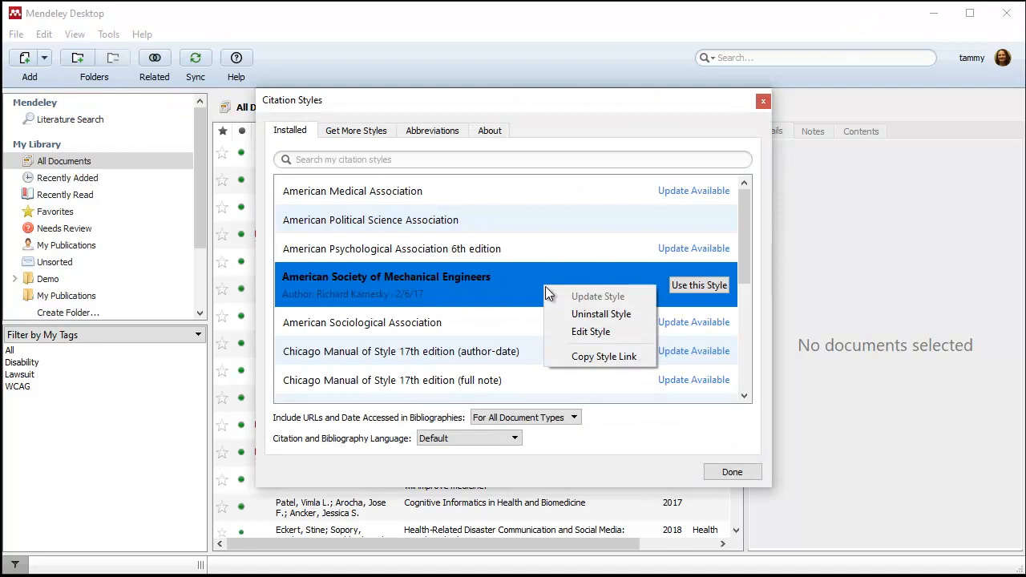
mouse_move(590, 330)
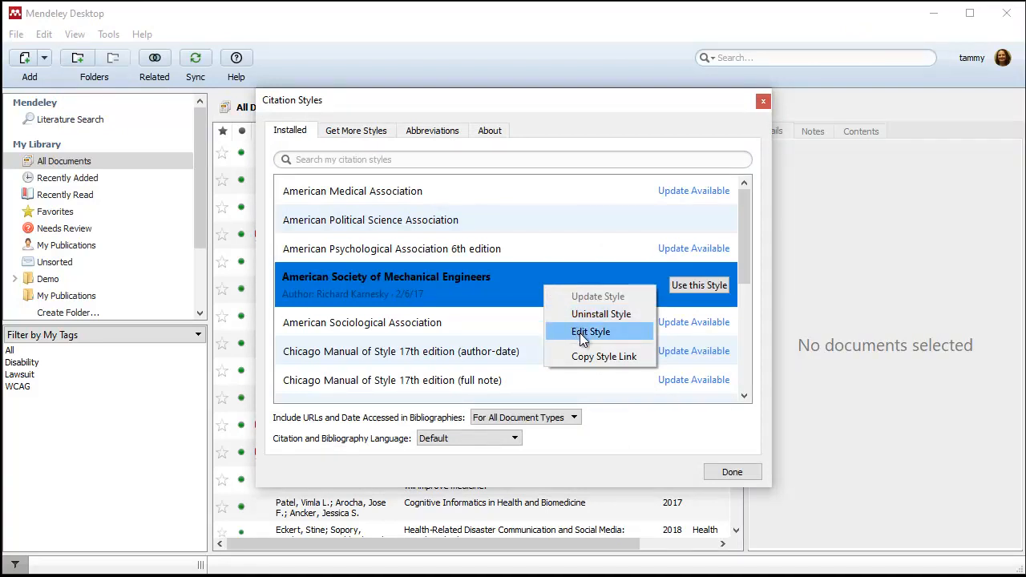
click(590, 331)
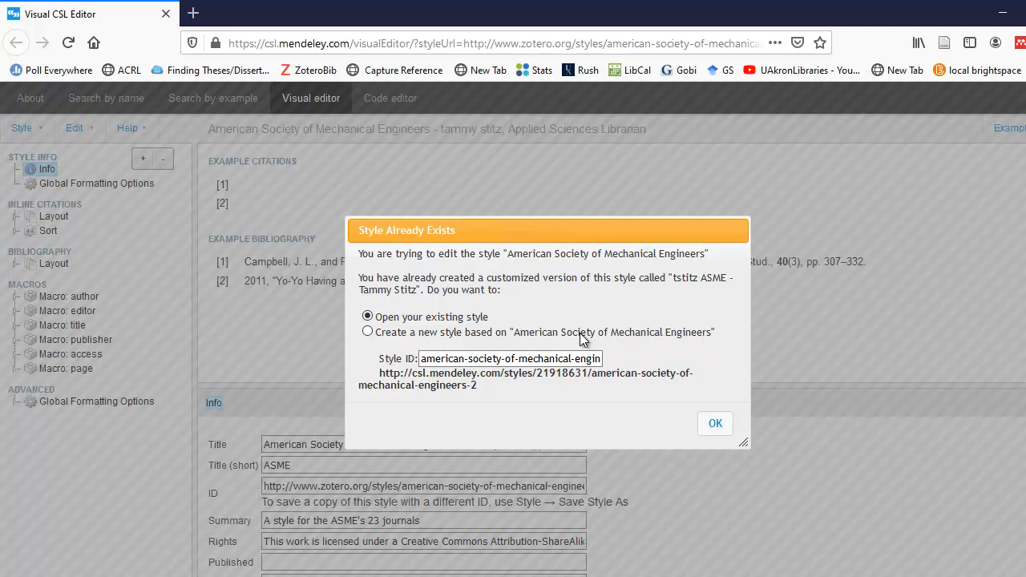
mouse_move(715, 423)
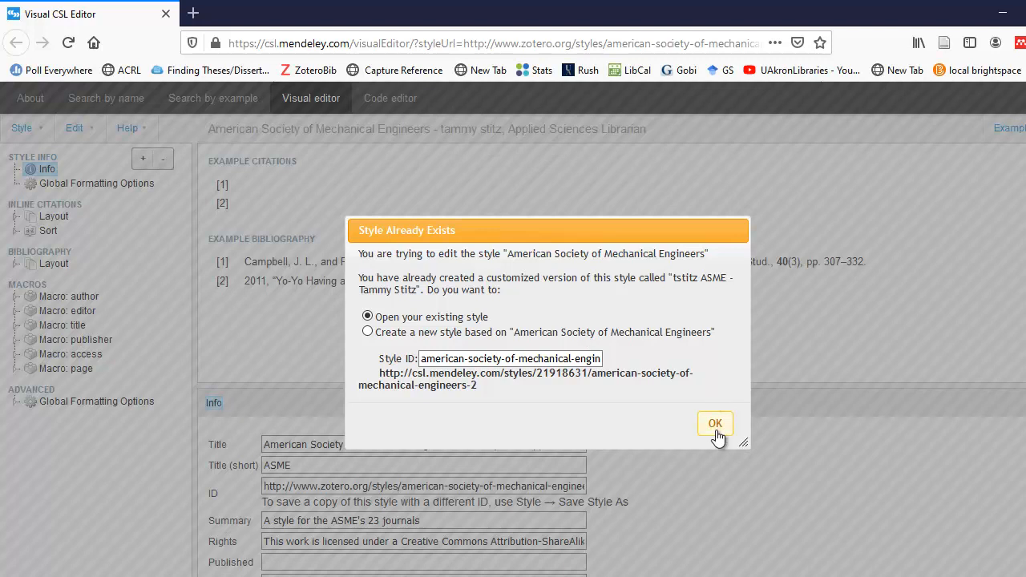
- Keep 'Open your existing style' in the Style Already Exists dialog to load 'tstitz ASME - Tammy Stitz'
click(716, 423)
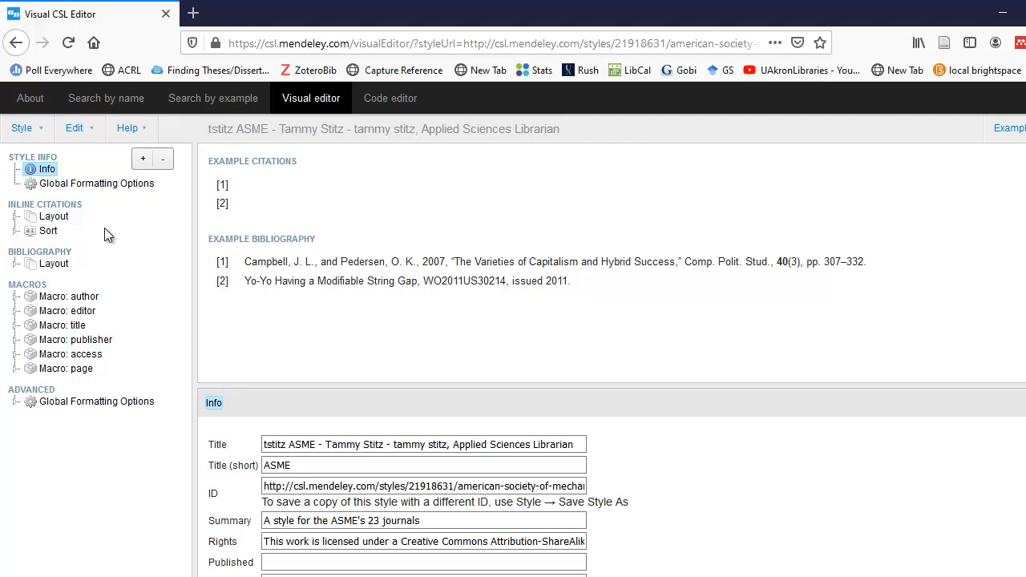
mouse_move(96, 221)
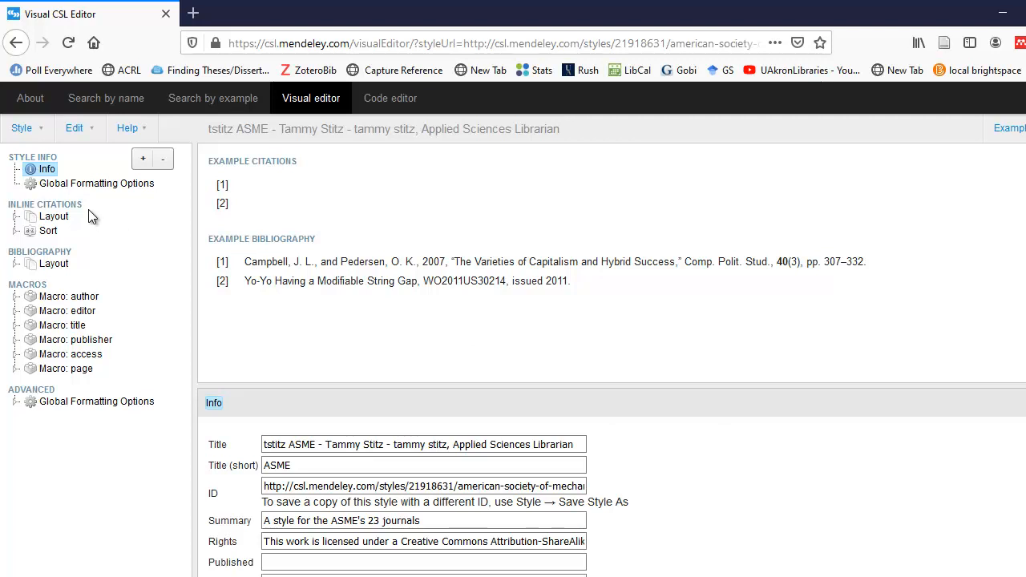
mouse_move(86, 224)
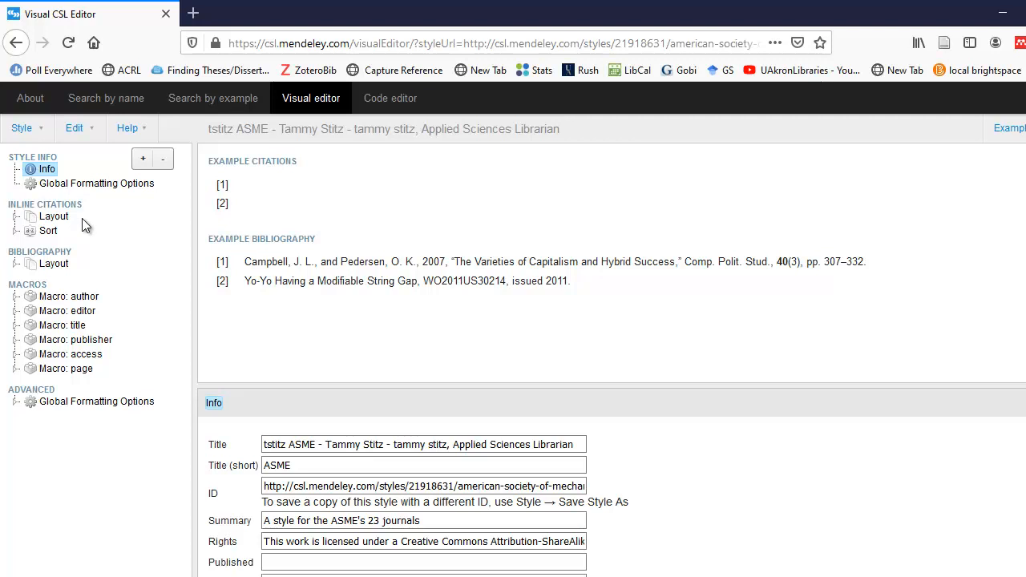
mouse_move(132, 295)
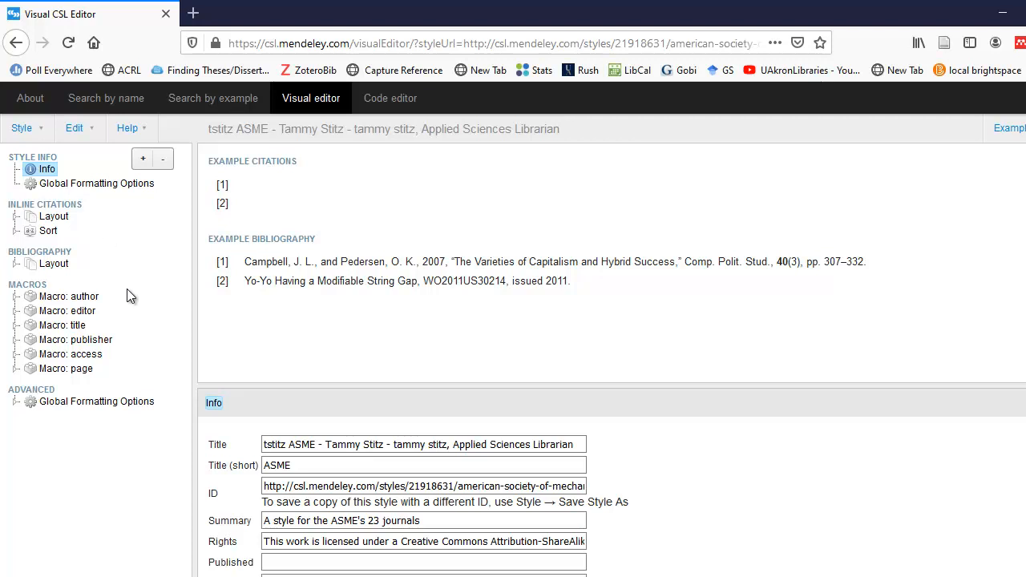
mouse_move(121, 307)
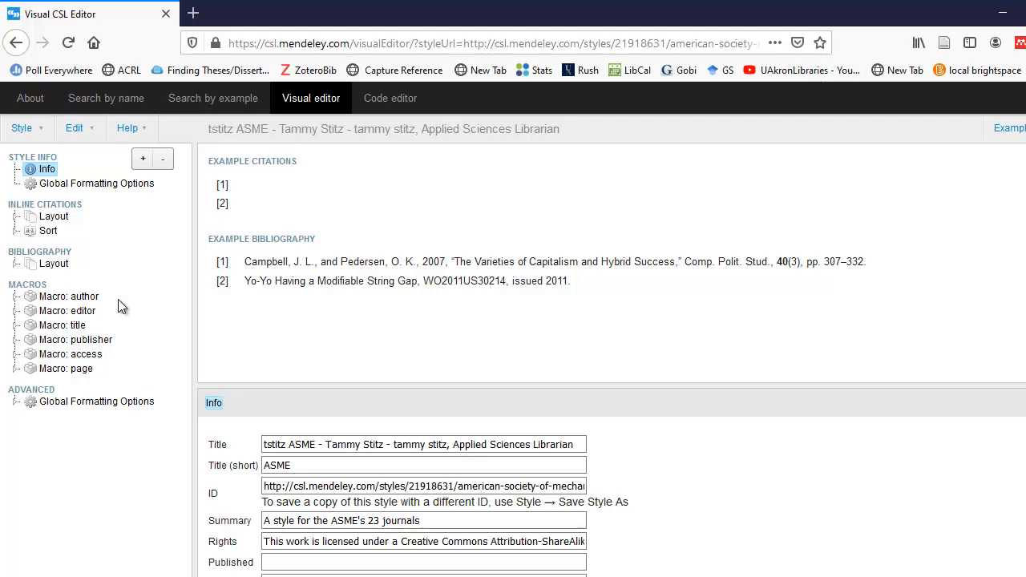
mouse_move(96, 315)
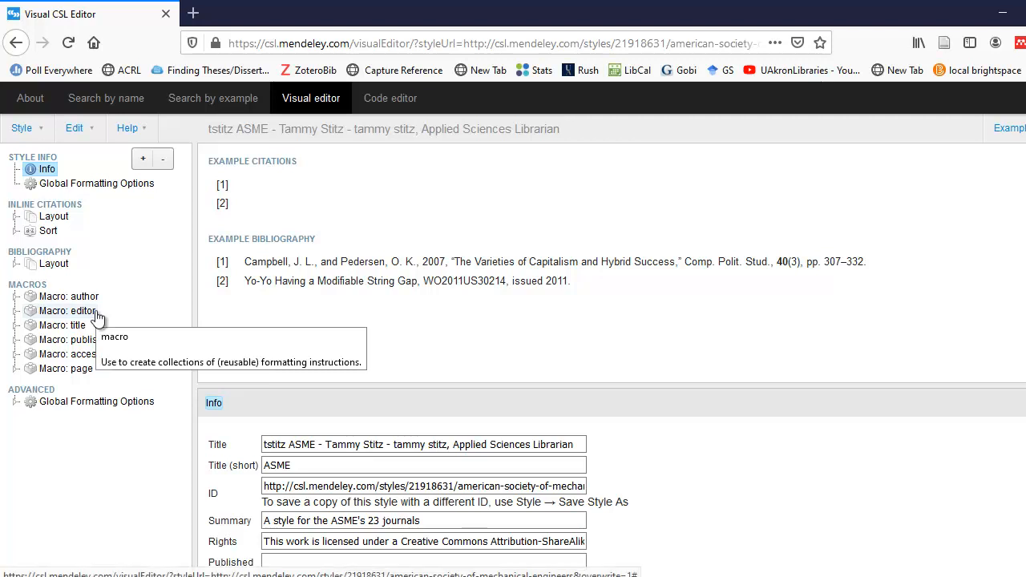
mouse_move(13, 301)
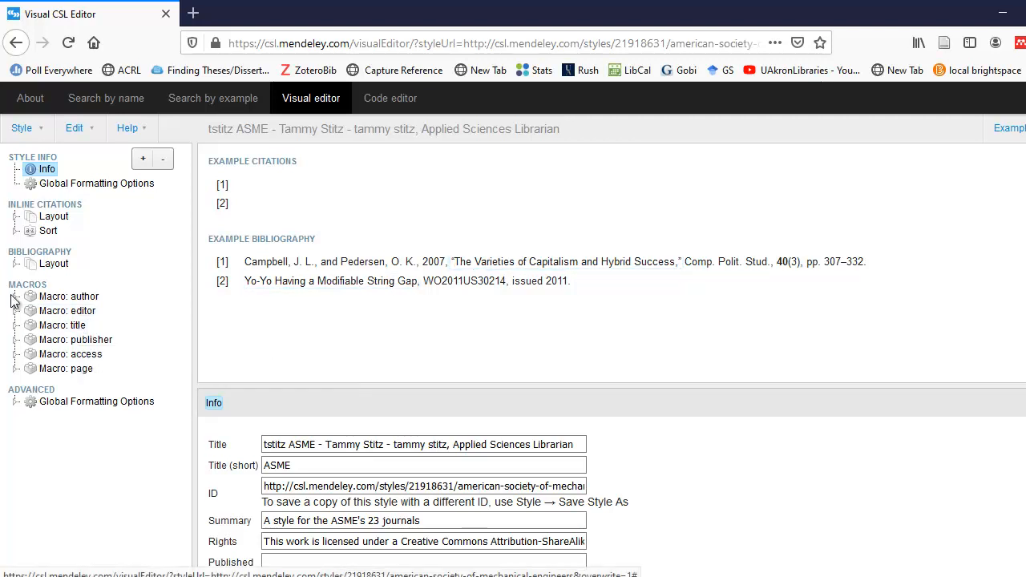
- Show the author macro's Names > Name properties: name form, delimiter and et-al options
click(15, 295)
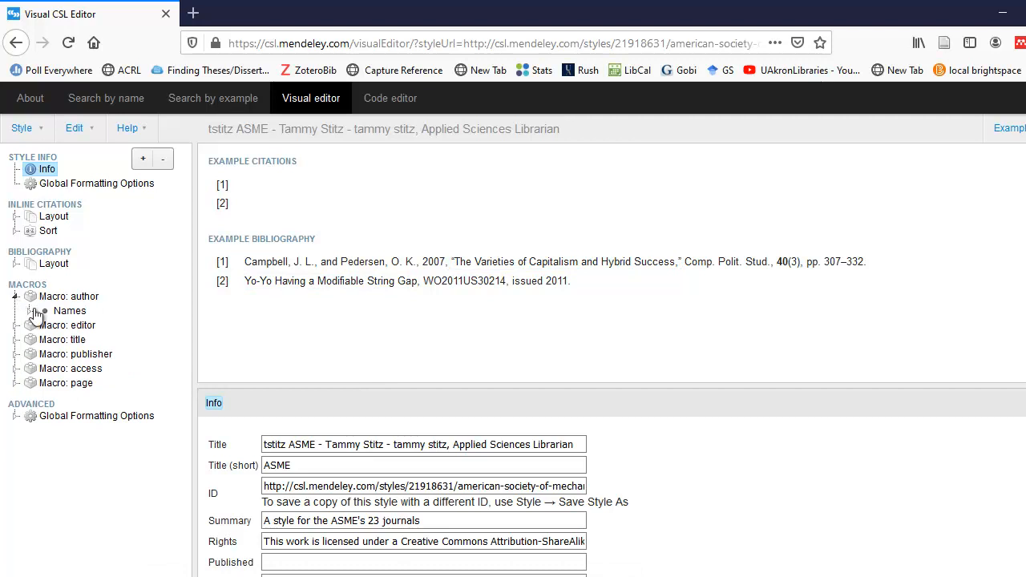
click(71, 311)
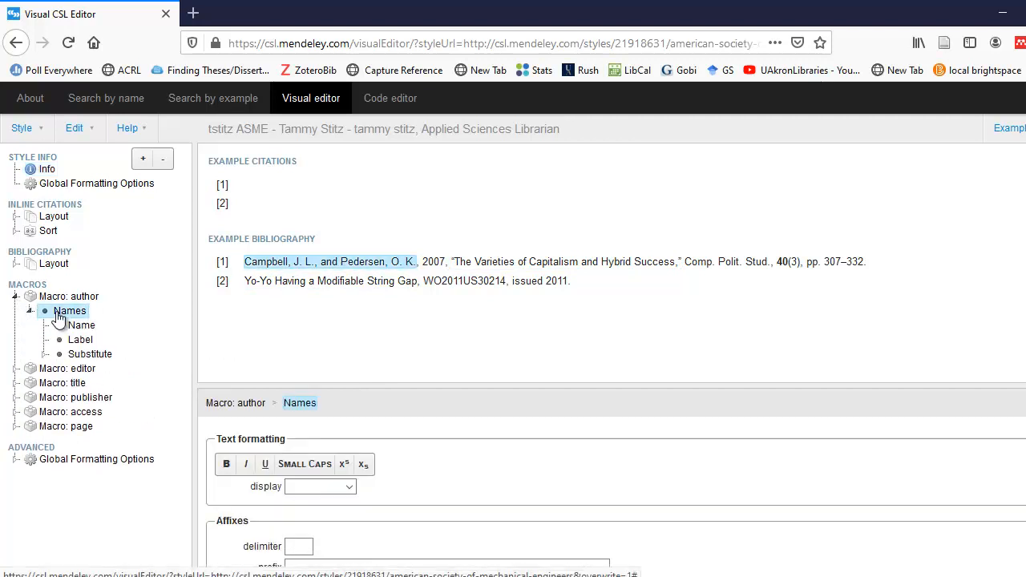
click(80, 324)
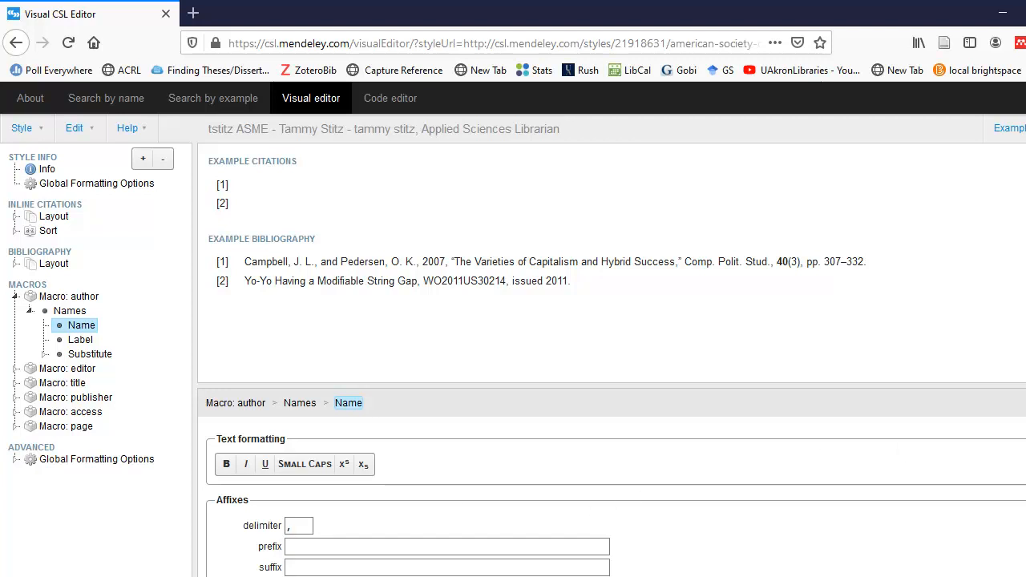
scroll(down, 3)
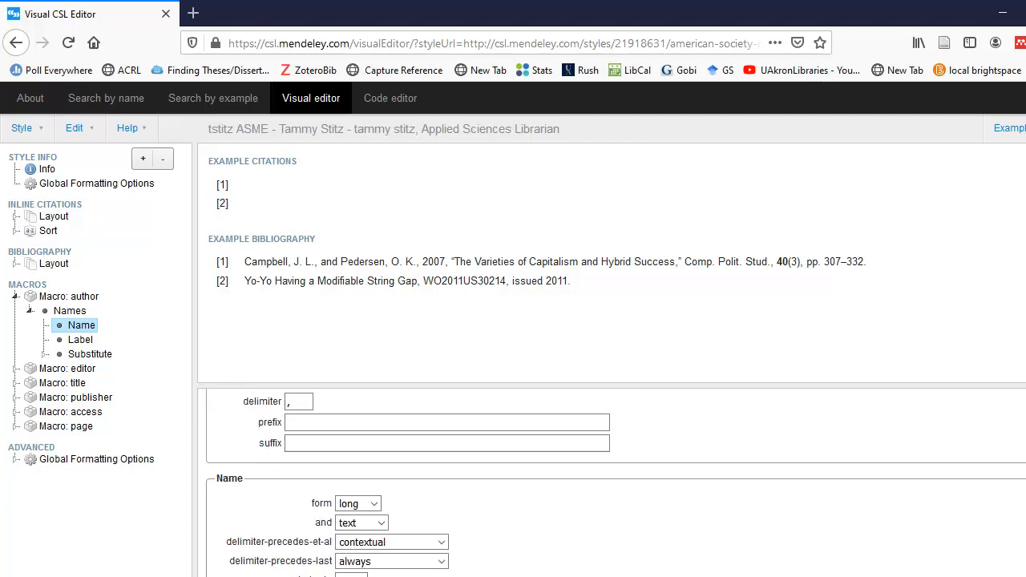
scroll(down, 3)
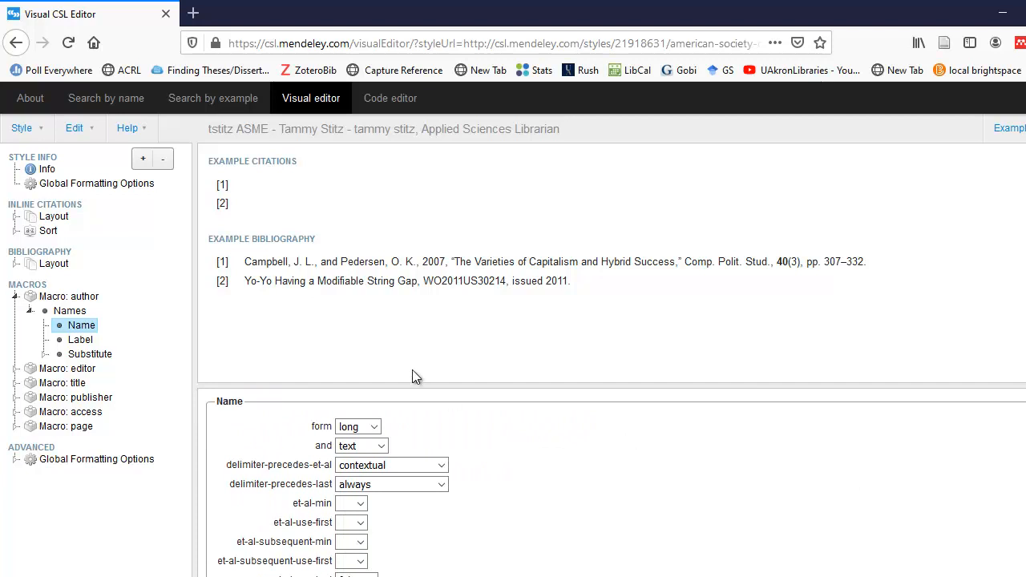
mouse_move(90, 355)
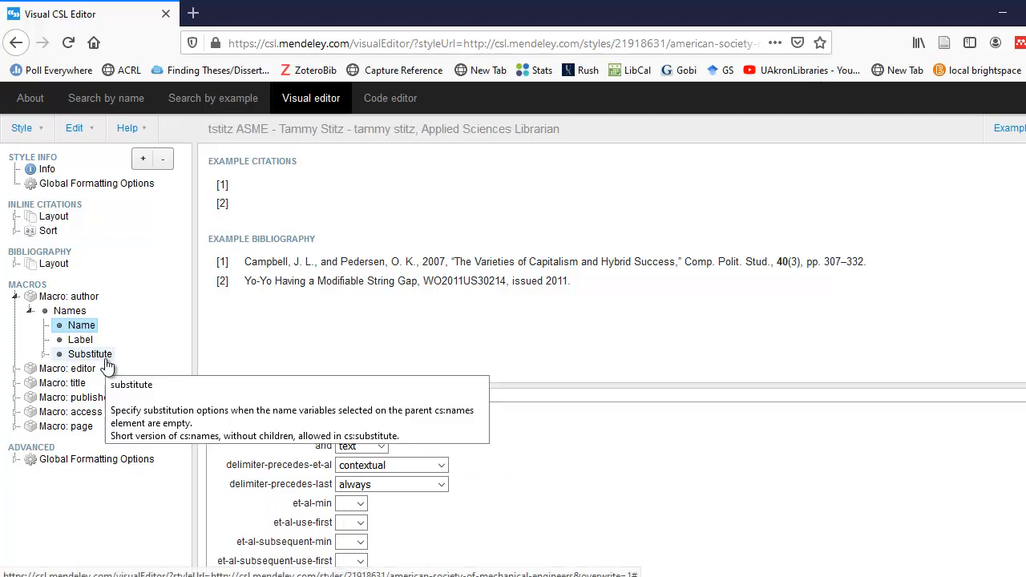
- Review the author macro's Substitute fallbacks: editor first, then translator
click(90, 355)
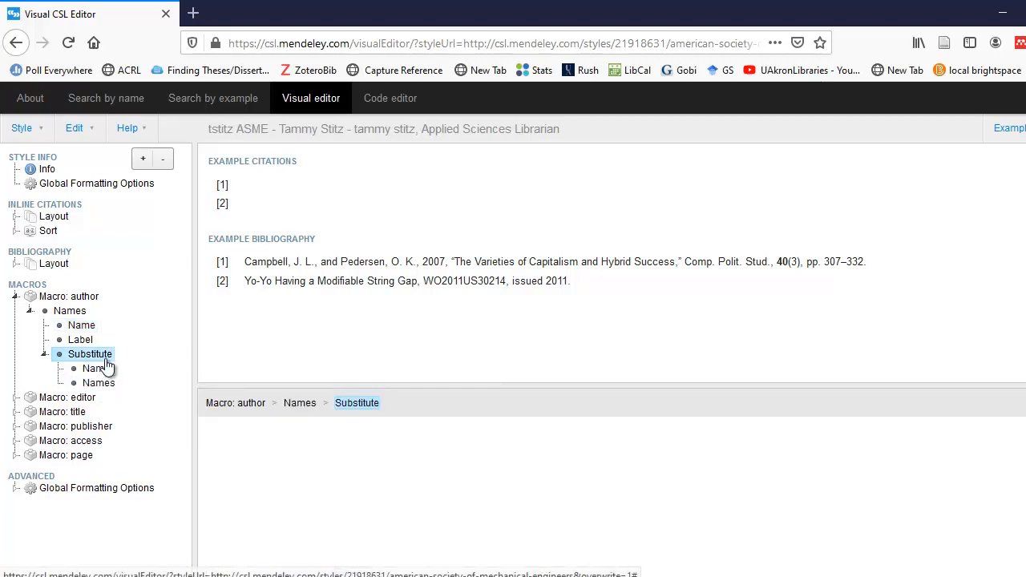
click(98, 367)
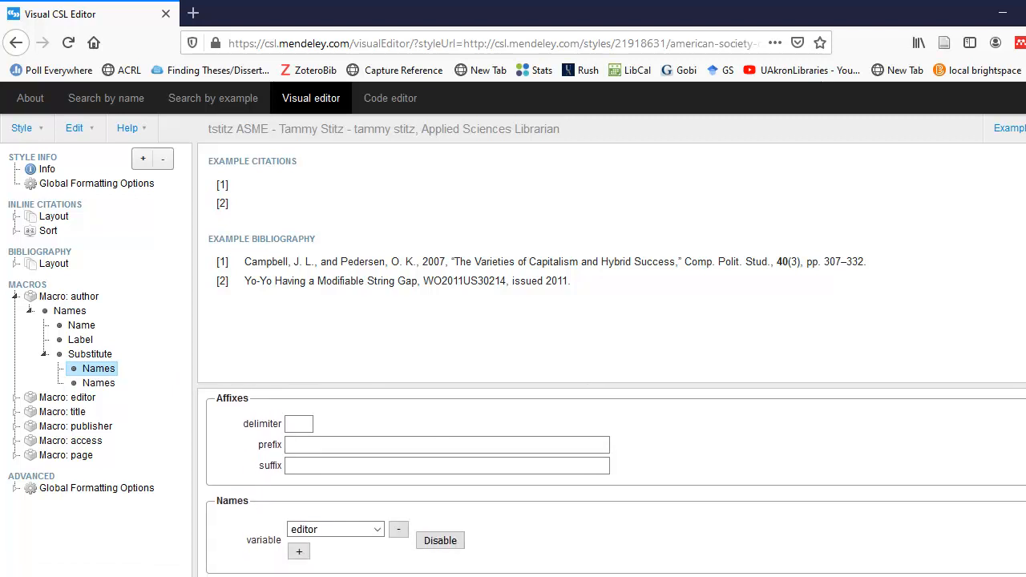
mouse_move(254, 385)
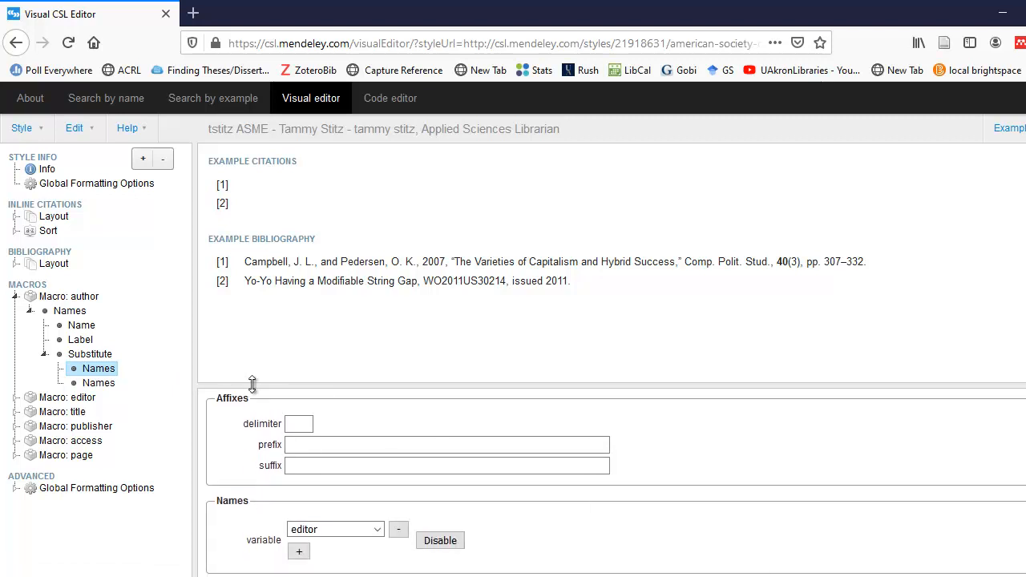
click(100, 381)
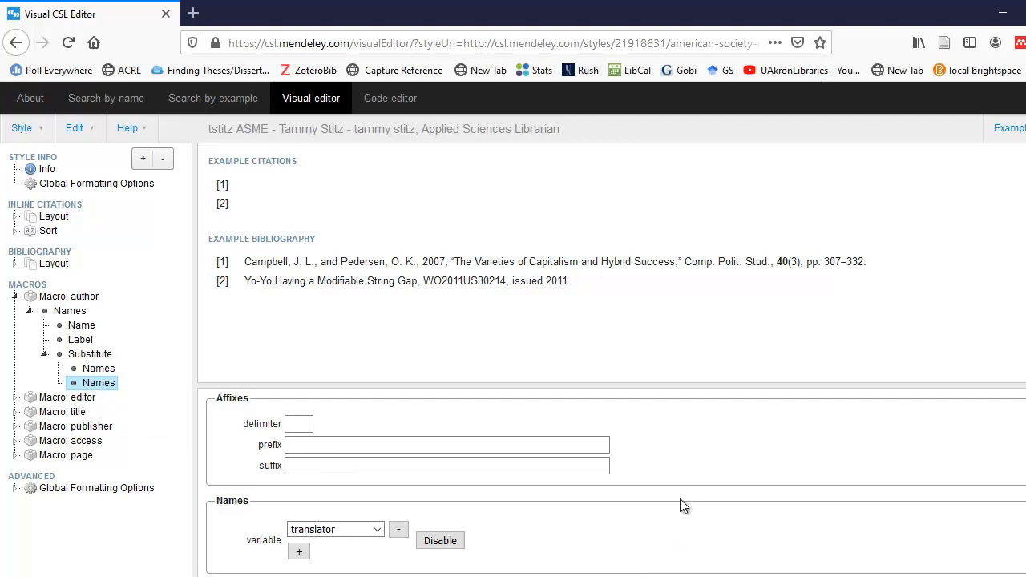
mouse_move(208, 455)
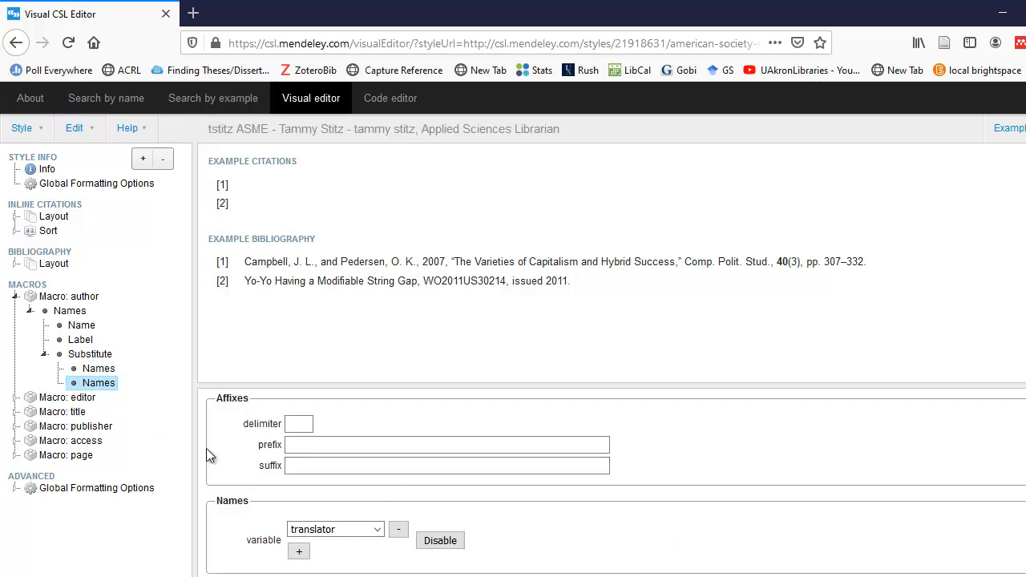
- Inspect the title macro's first If branch and its title variable's text-case options
click(16, 410)
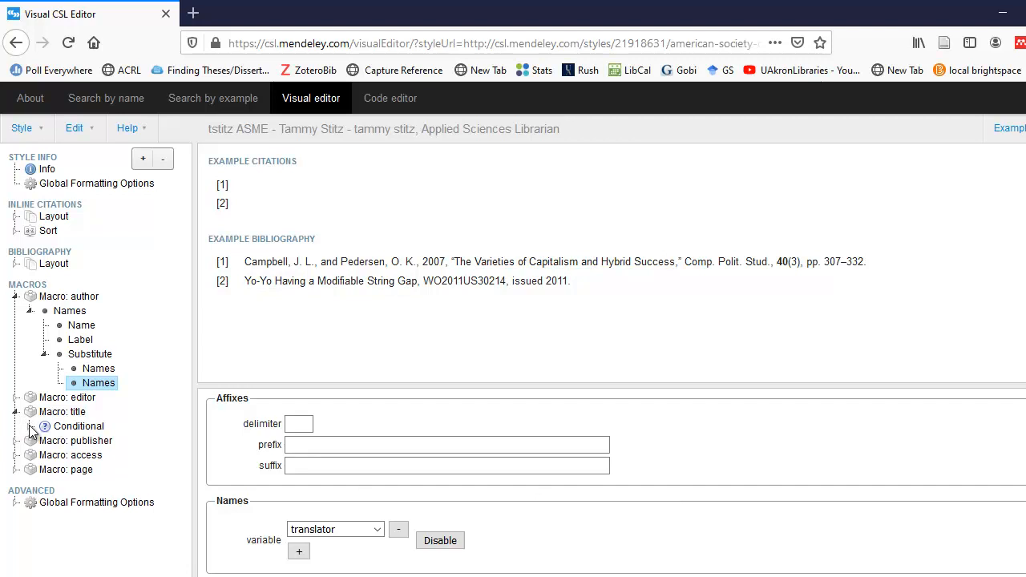
click(19, 427)
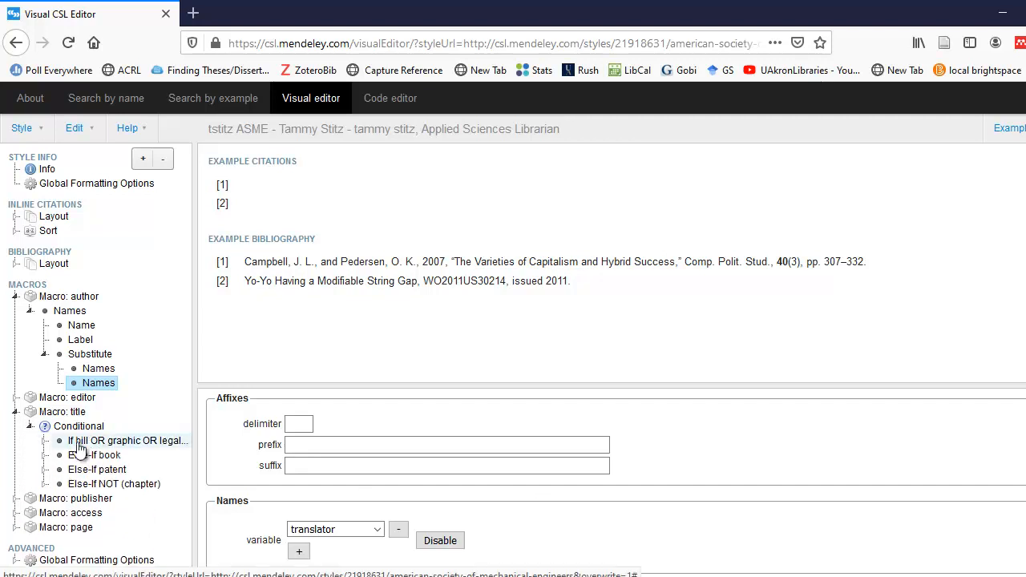
click(127, 440)
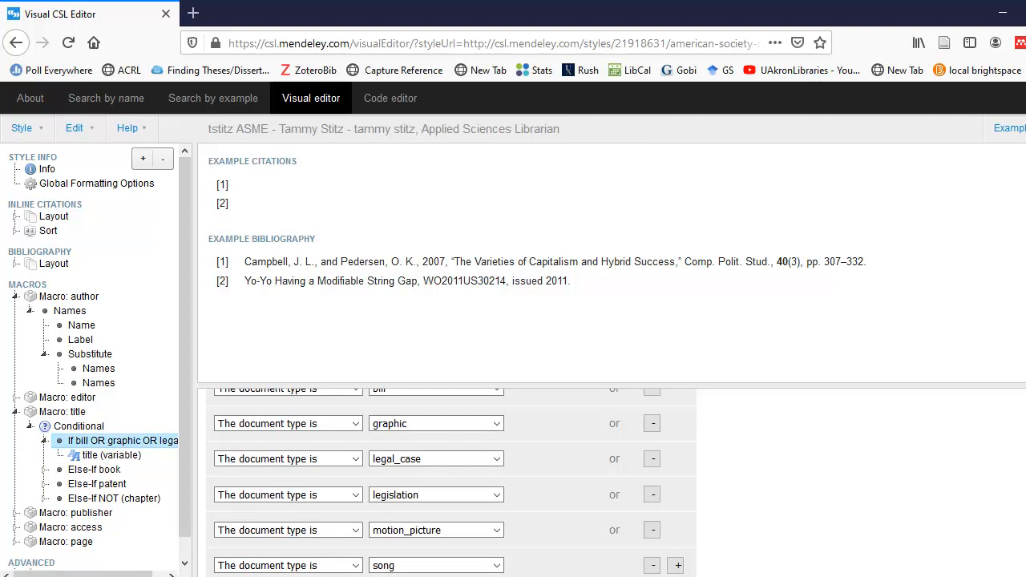
mouse_move(638, 514)
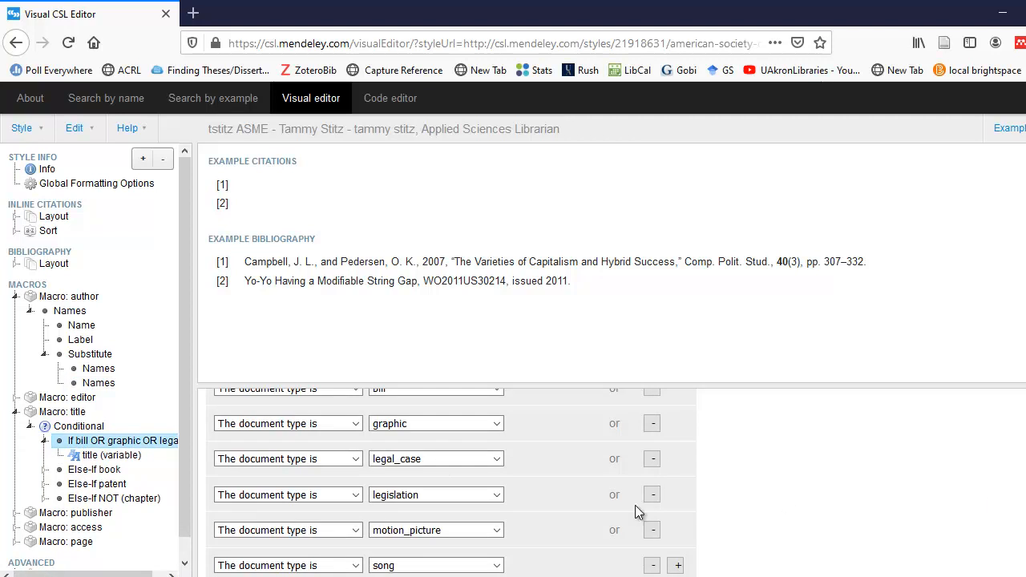
mouse_move(109, 455)
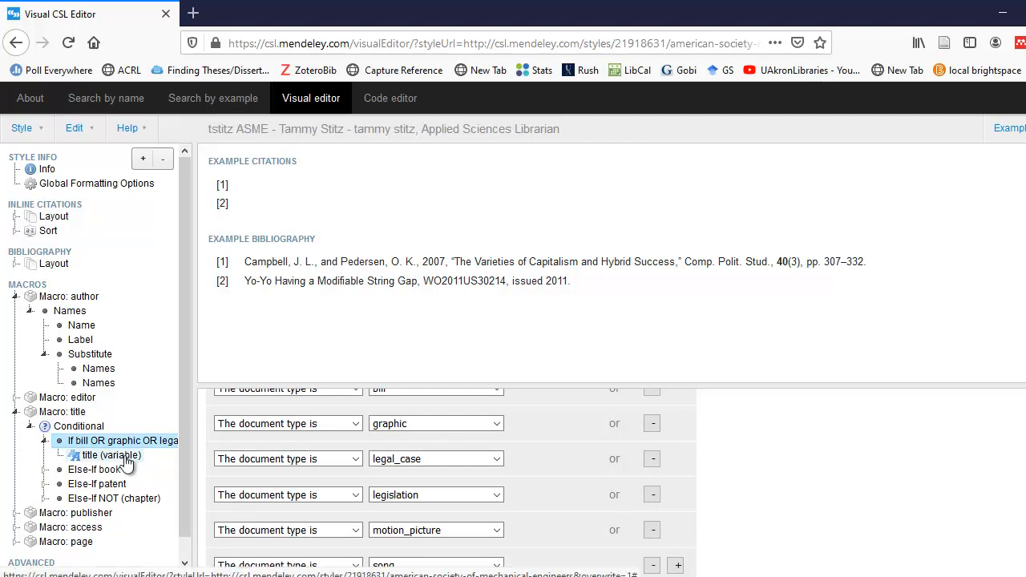
click(112, 455)
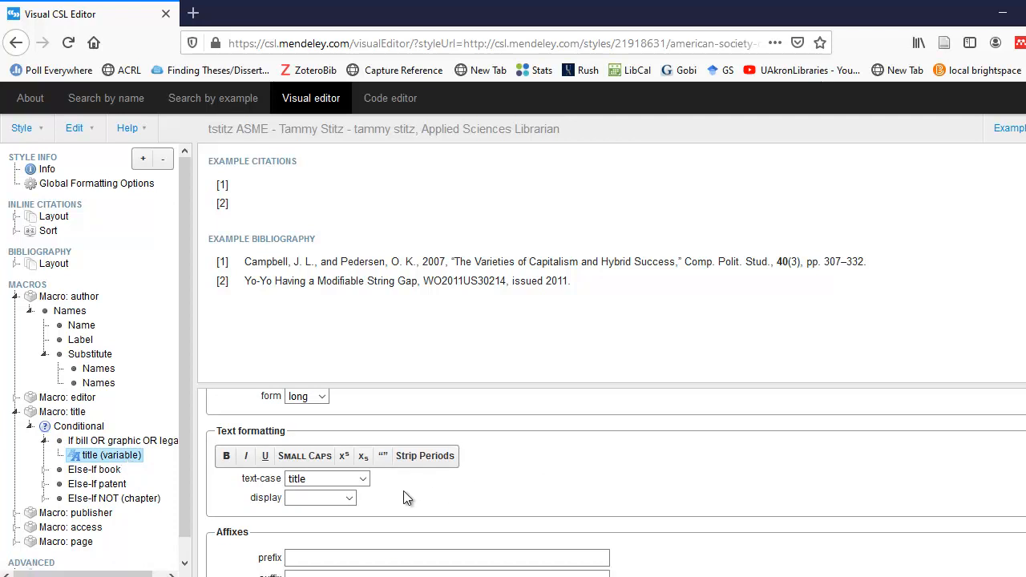
click(363, 478)
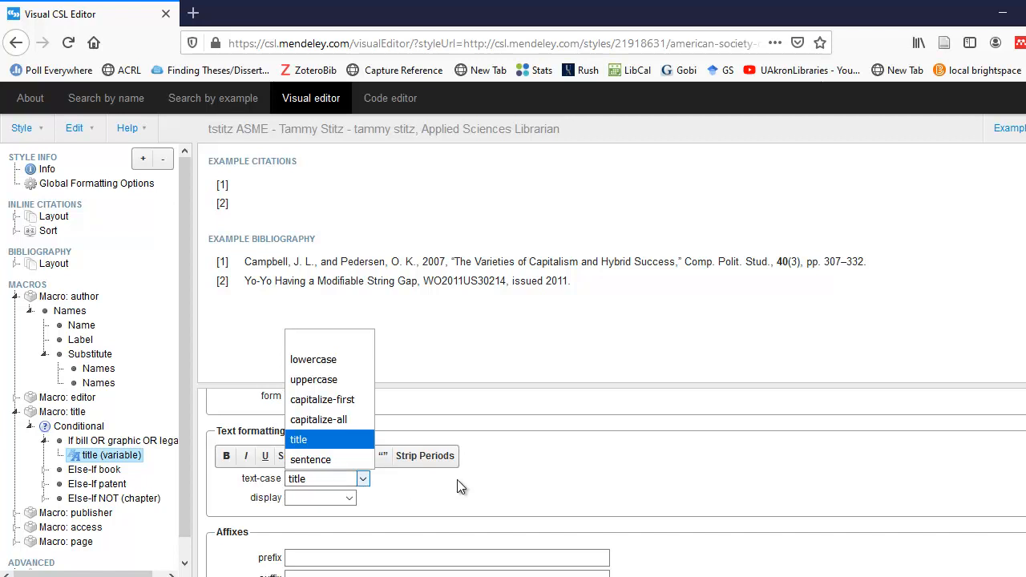
- Inspect the Else-if book branch, whose title renders italic in title case
click(93, 468)
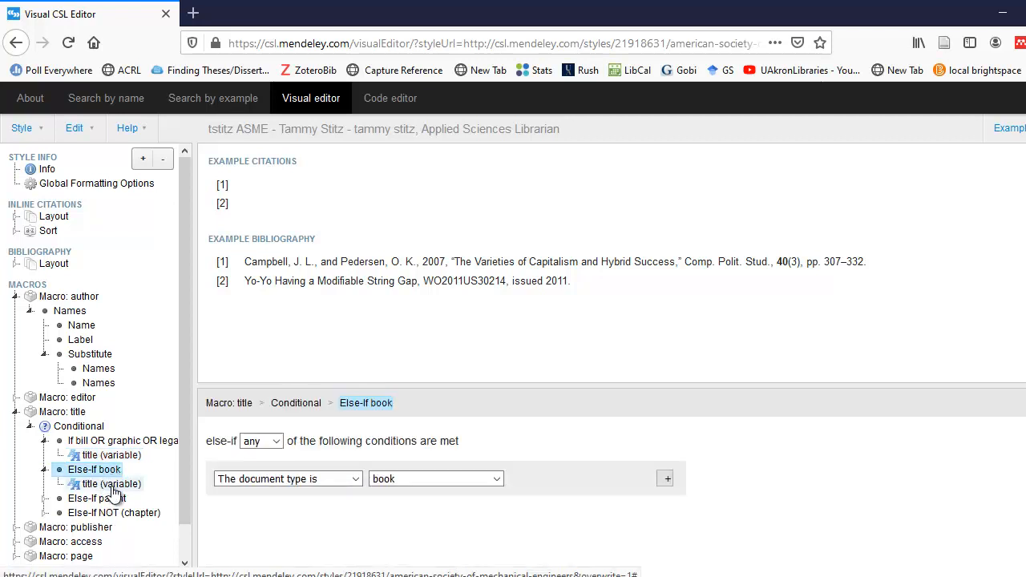
click(110, 485)
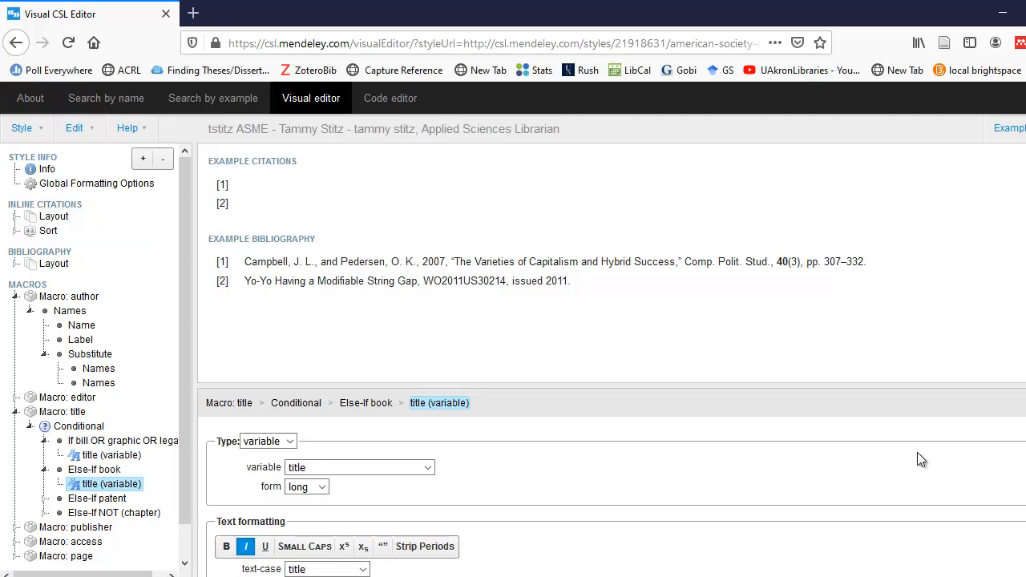
scroll(down, 3)
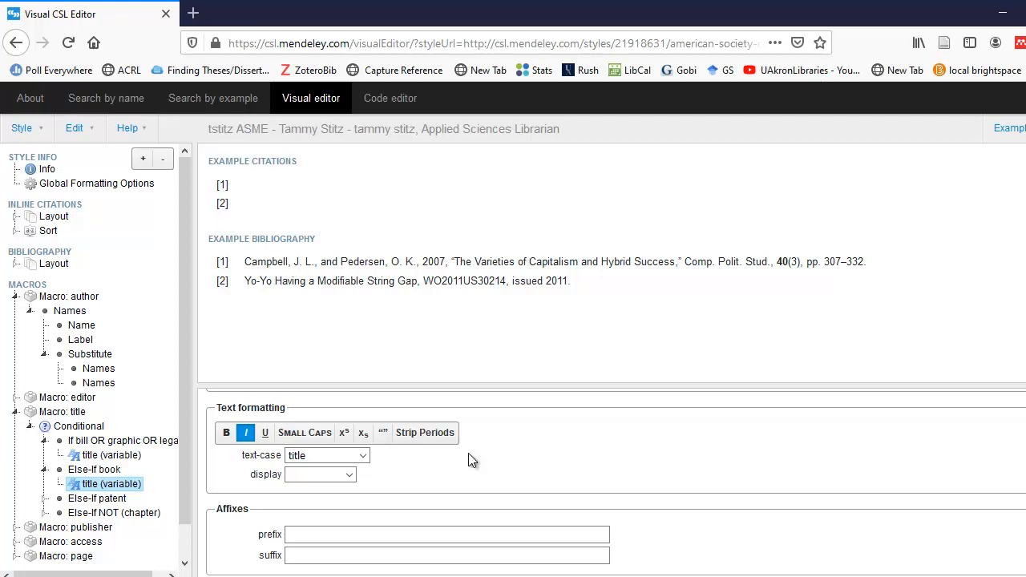
- Save the style via Style > Save Style and open it in Mendeley Desktop as the selected style
click(22, 128)
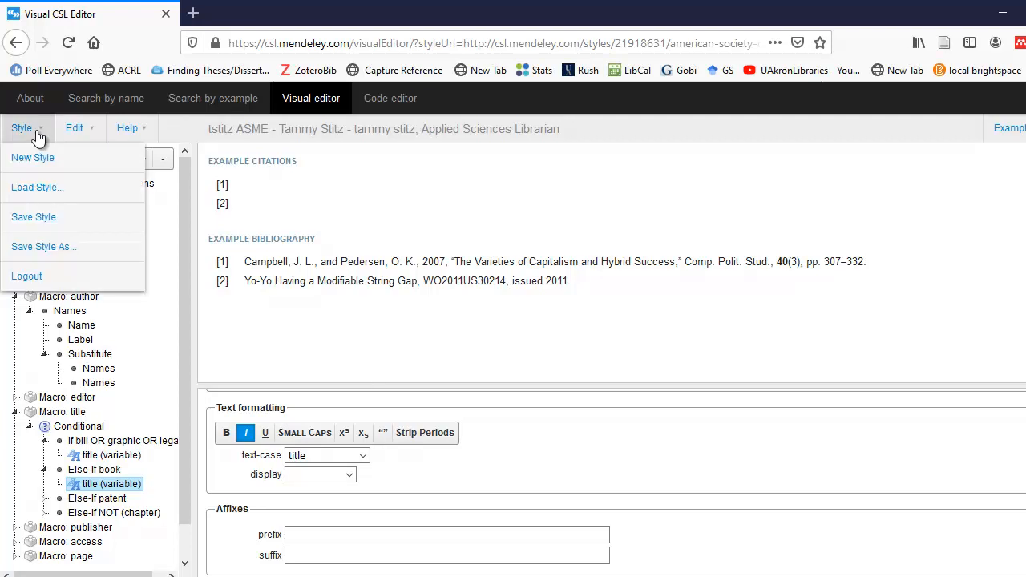
mouse_move(34, 218)
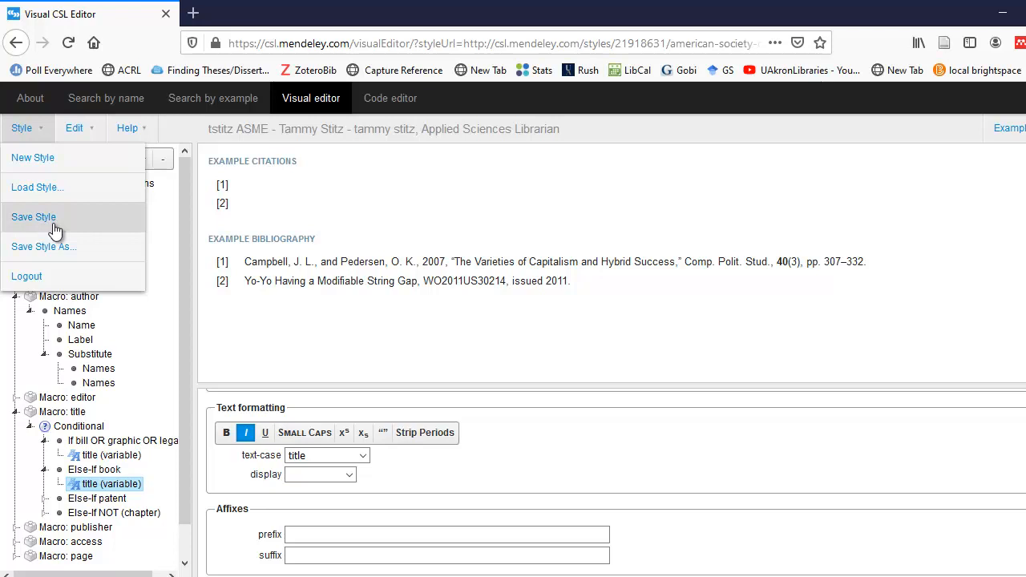
click(33, 217)
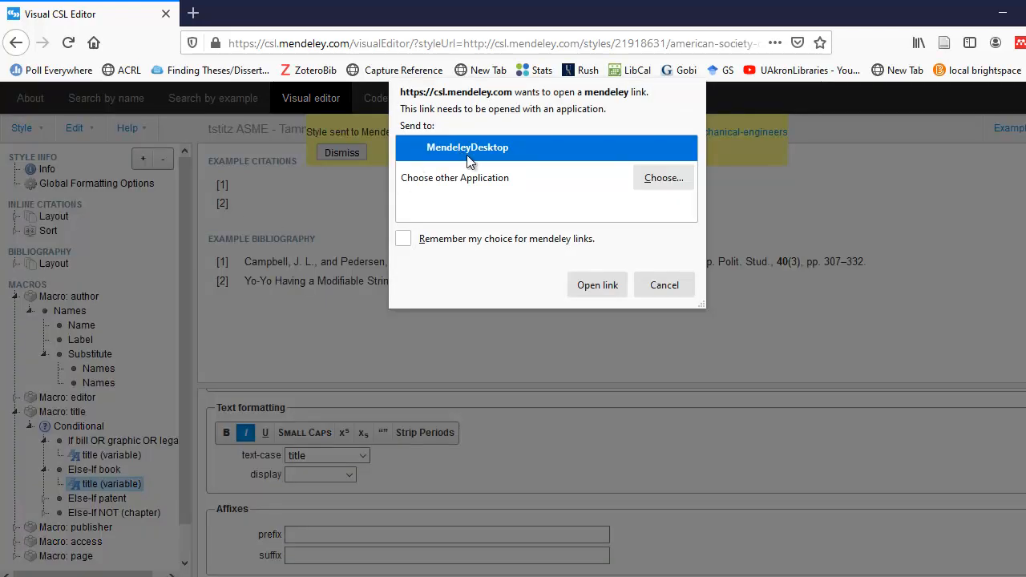
click(597, 286)
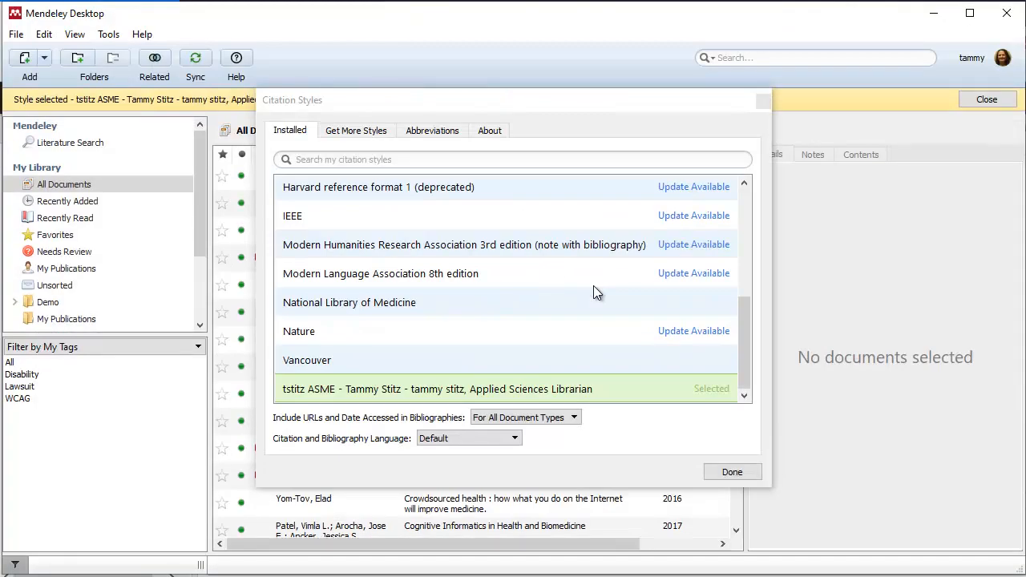
mouse_move(545, 397)
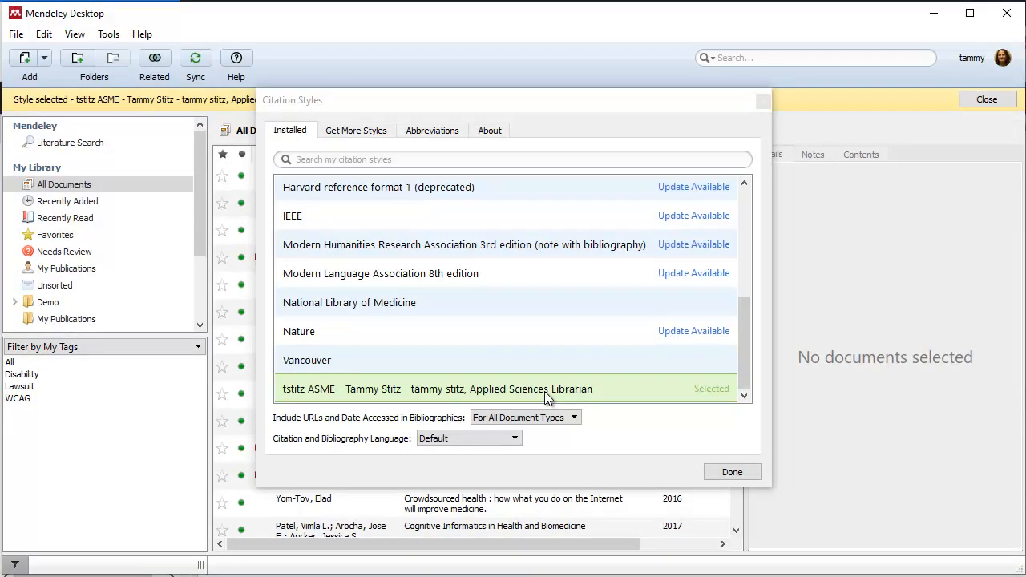